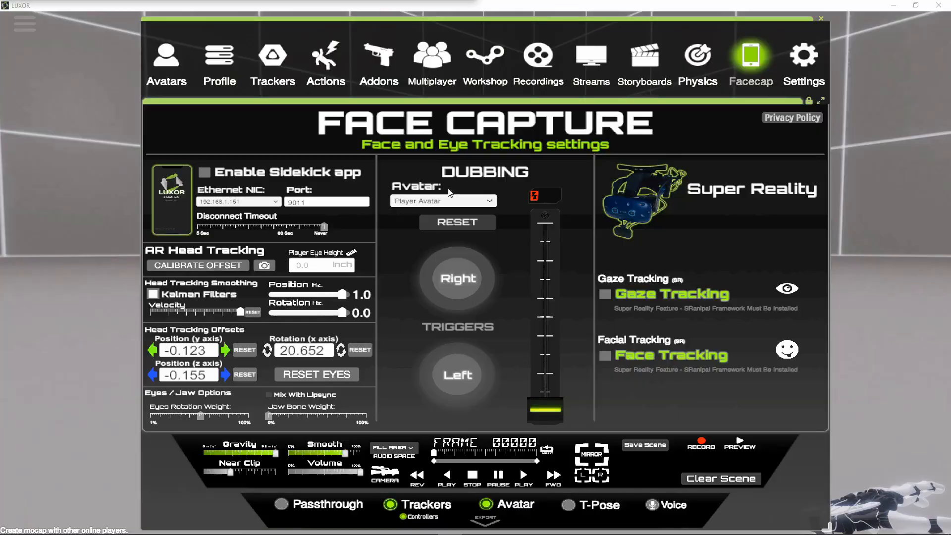
{"action": "mouse_move", "coordinate": [235, 26]}
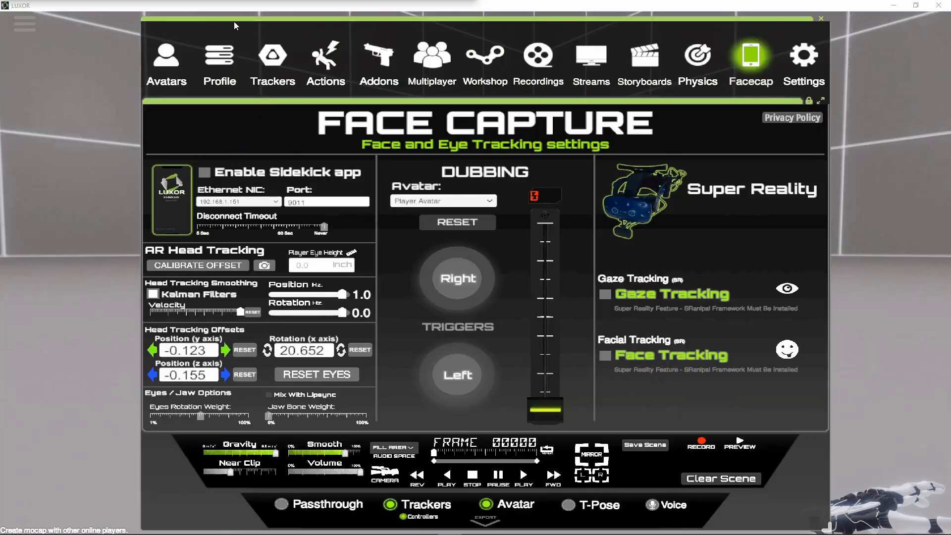
{"action": "mouse_move", "coordinate": [220, 333]}
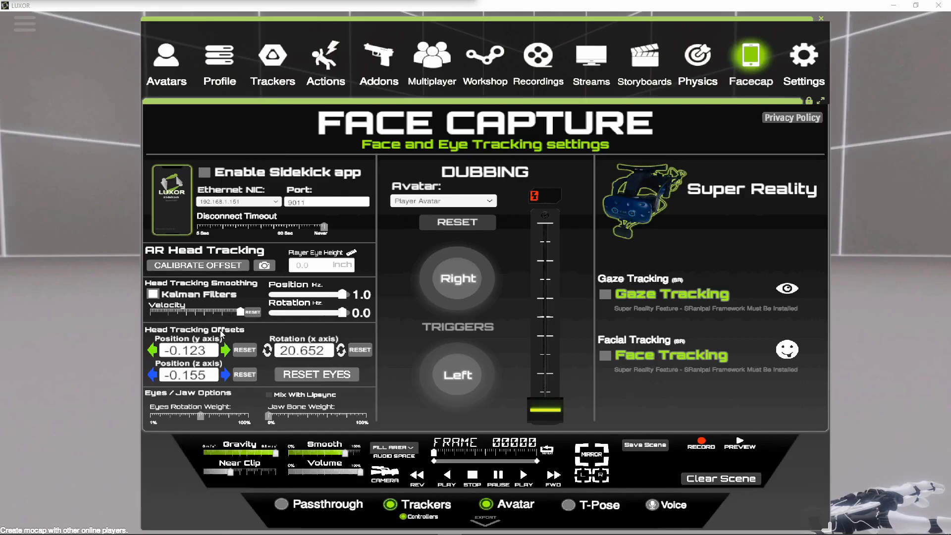
{"action": "mouse_move", "coordinate": [222, 156]}
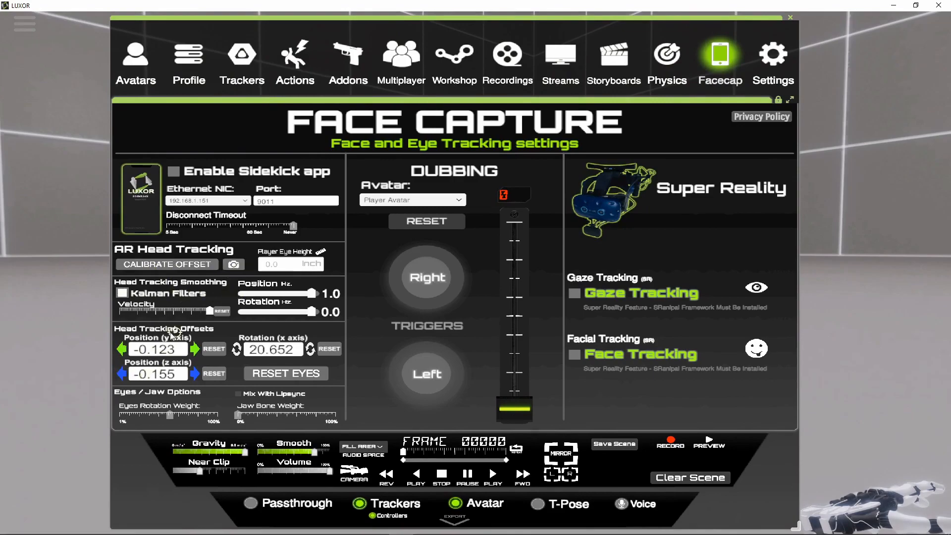
{"action": "mouse_move", "coordinate": [311, 347]}
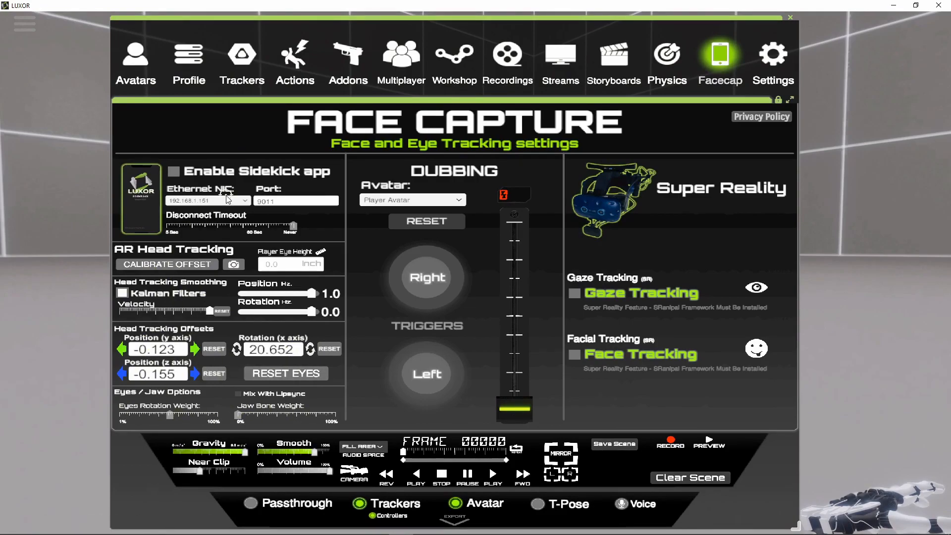
{"action": "mouse_move", "coordinate": [251, 208]}
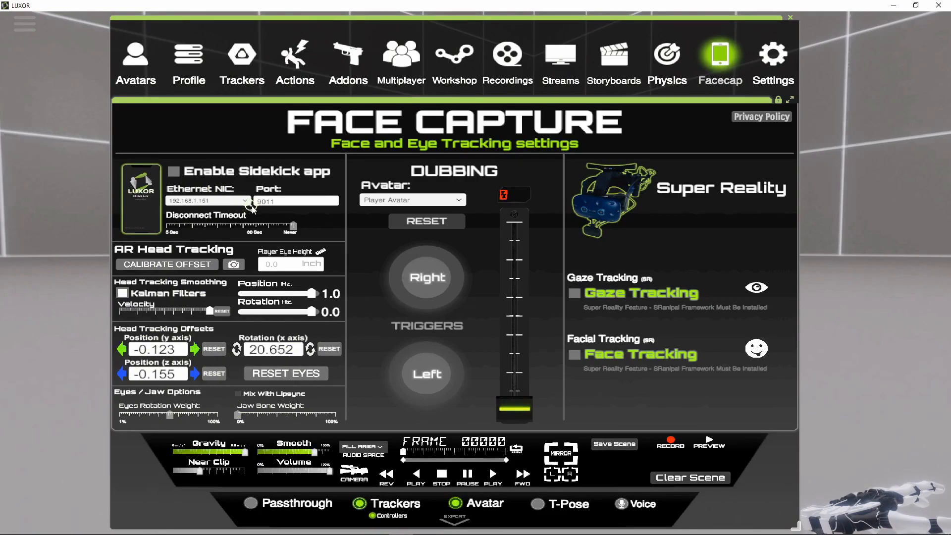
{"action": "mouse_move", "coordinate": [291, 184]}
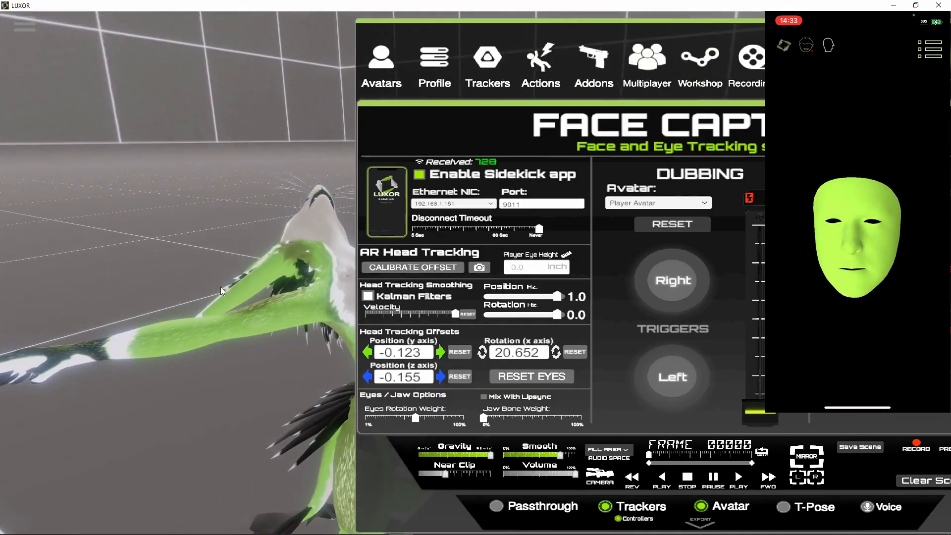
- Enable the Sidekick app in the Facecap panel so iPhone tracking drives the fox
{"action": "left_click", "coordinate": [478, 267]}
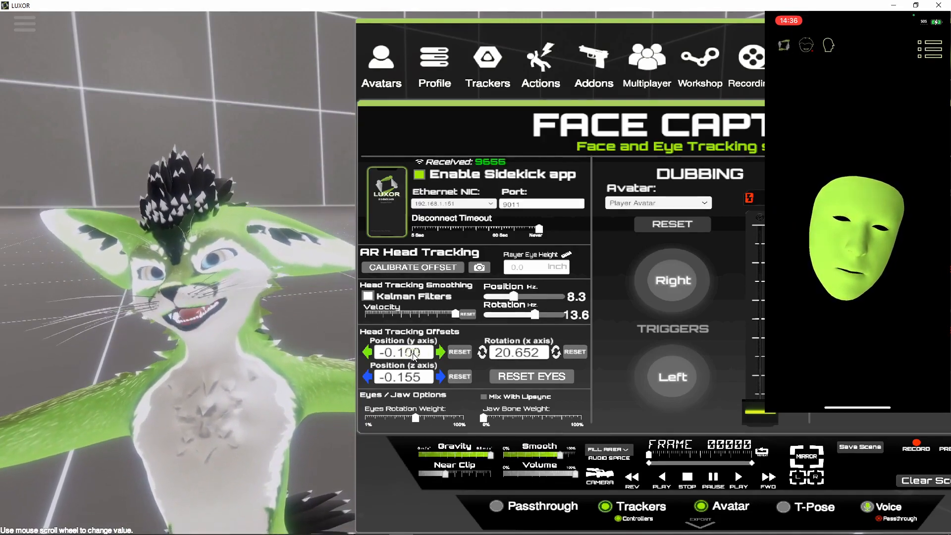
- Scroll the head smoothing and offset fields toward position 8.3 and rotation 13.6
{"action": "scroll", "scroll_direction": "down", "scroll_amount": 3}
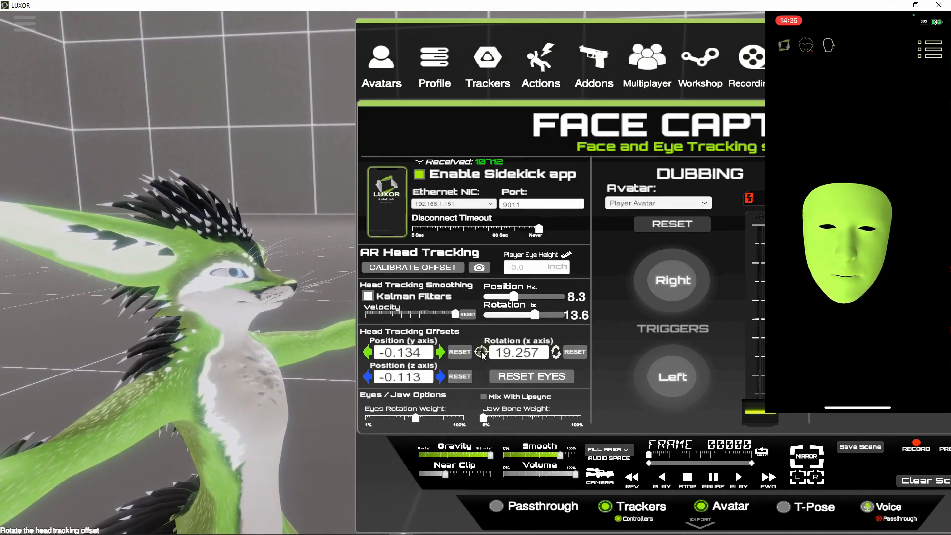
{"action": "scroll", "scroll_direction": "down", "scroll_amount": 3}
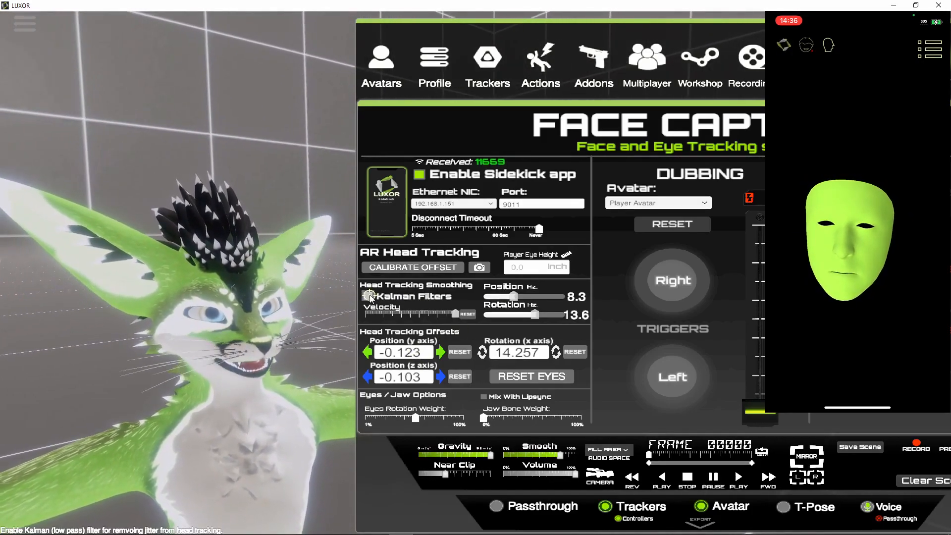
- Finalize head offsets at y -0.123, z -0.103 and x rotation 14.257
{"action": "left_click", "coordinate": [368, 296]}
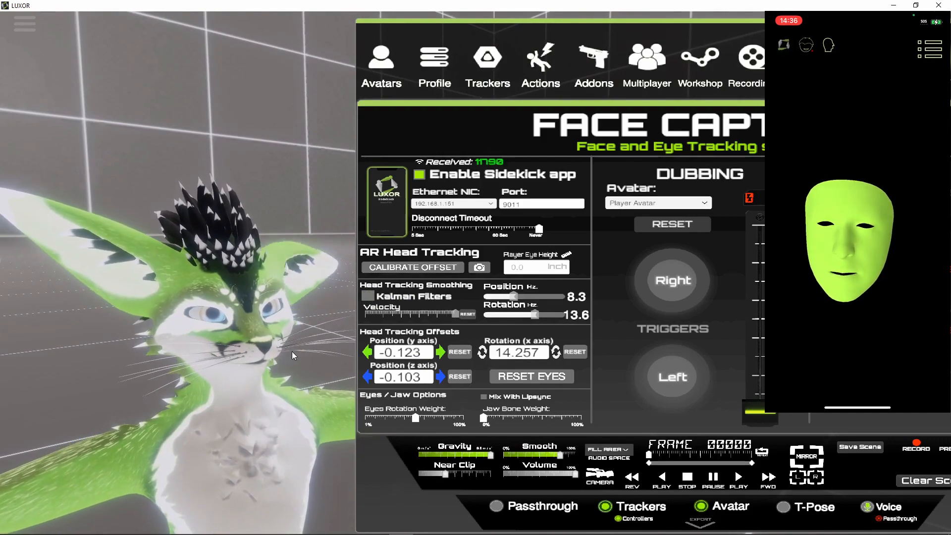